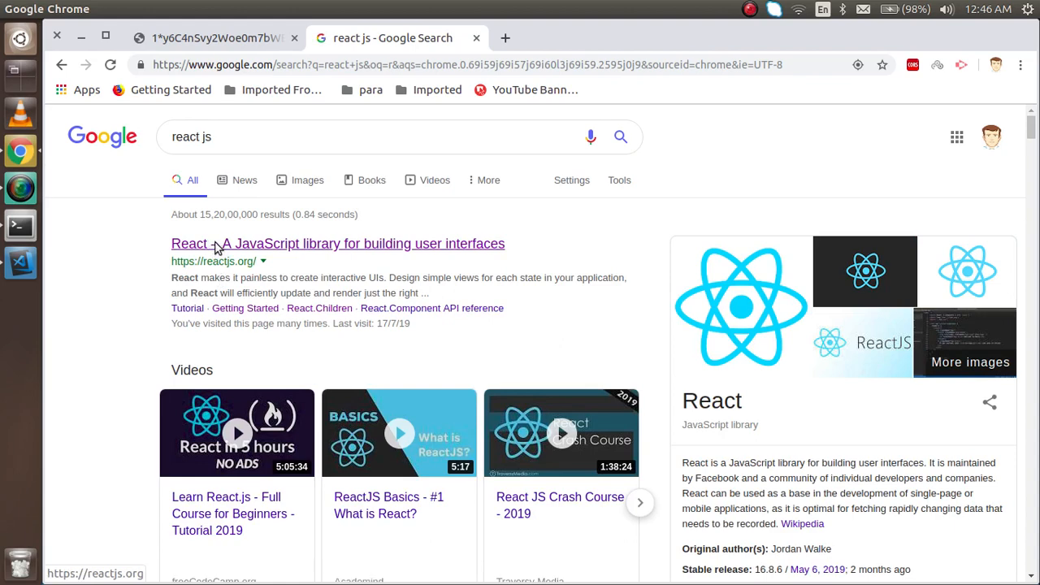
Navigate from the React site through Getting Started and Try React to the CodePen Hello World template.
left_click(338, 244)
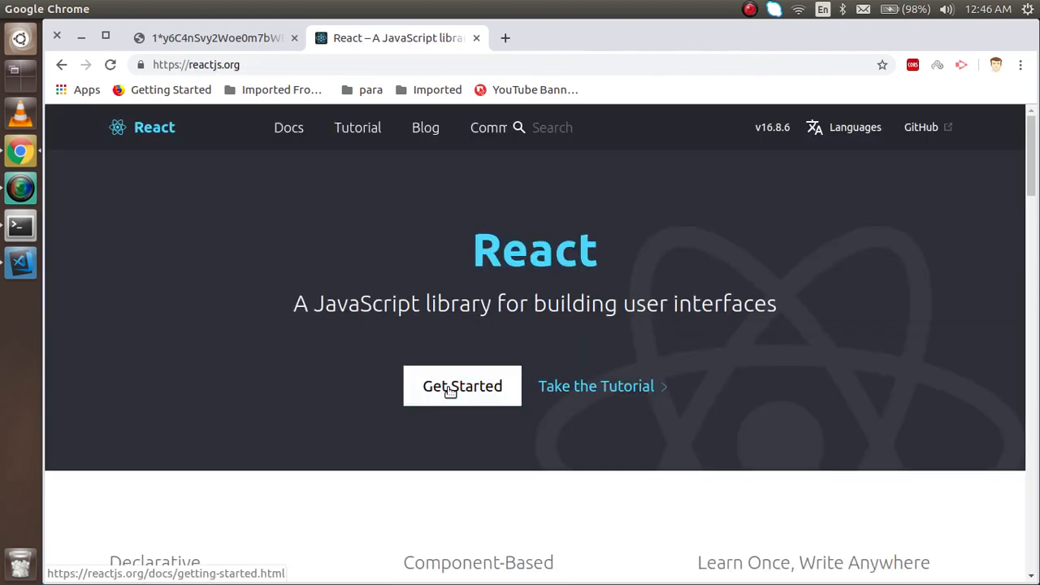
left_click(461, 386)
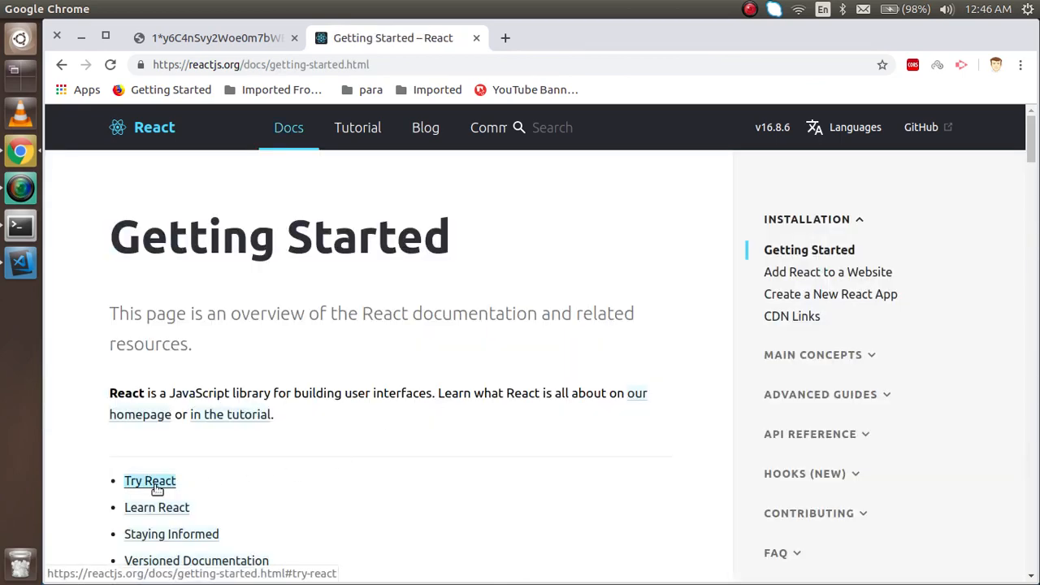
left_click(149, 481)
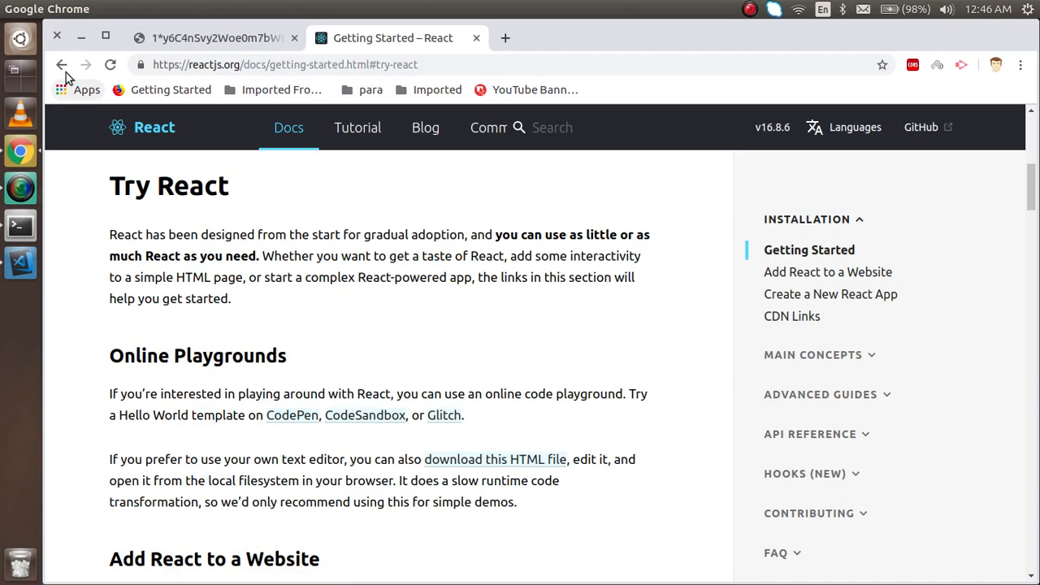
left_click(62, 65)
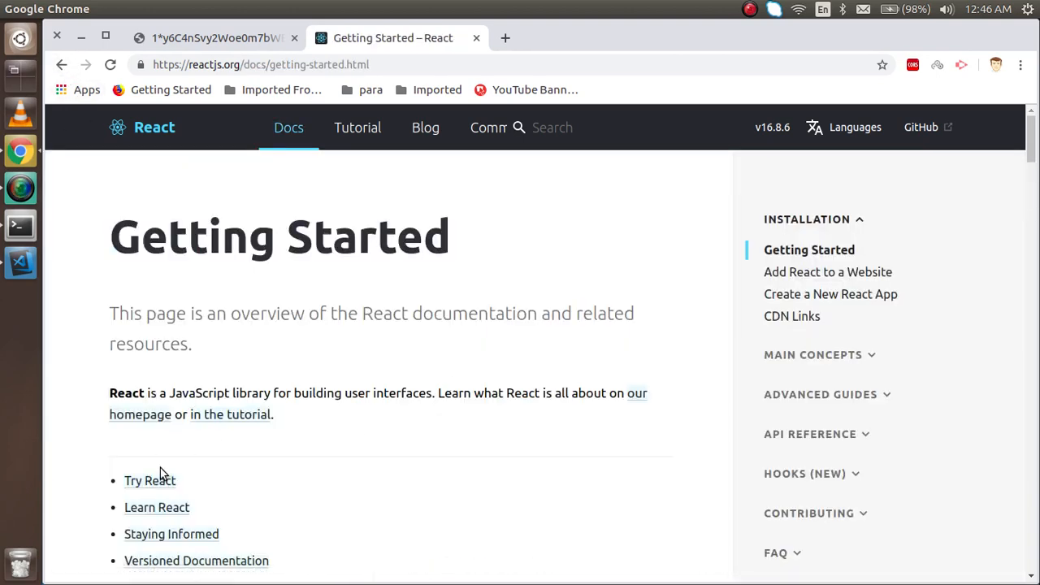
left_click(150, 481)
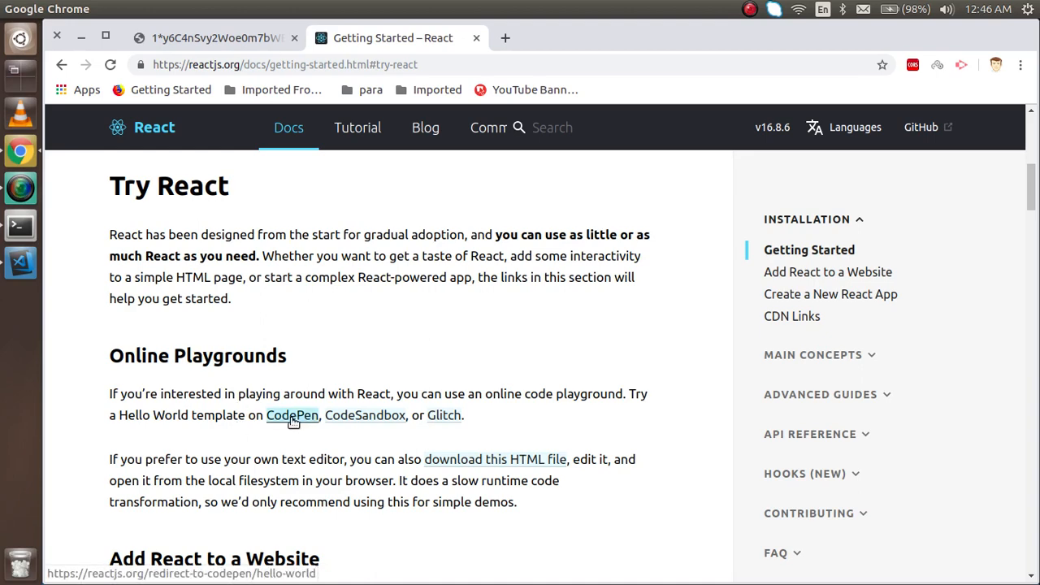
left_click(293, 416)
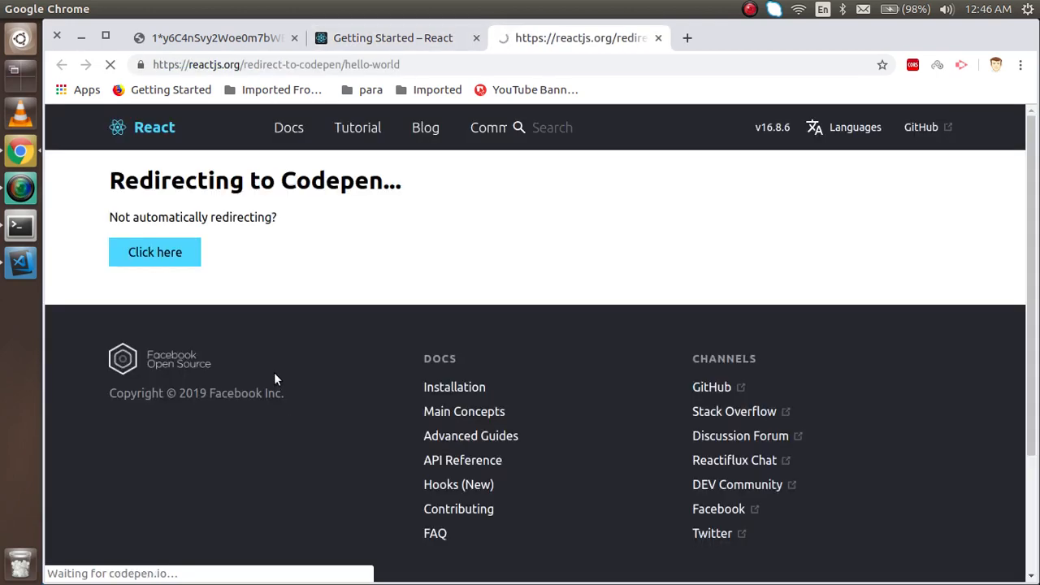
left_click(155, 252)
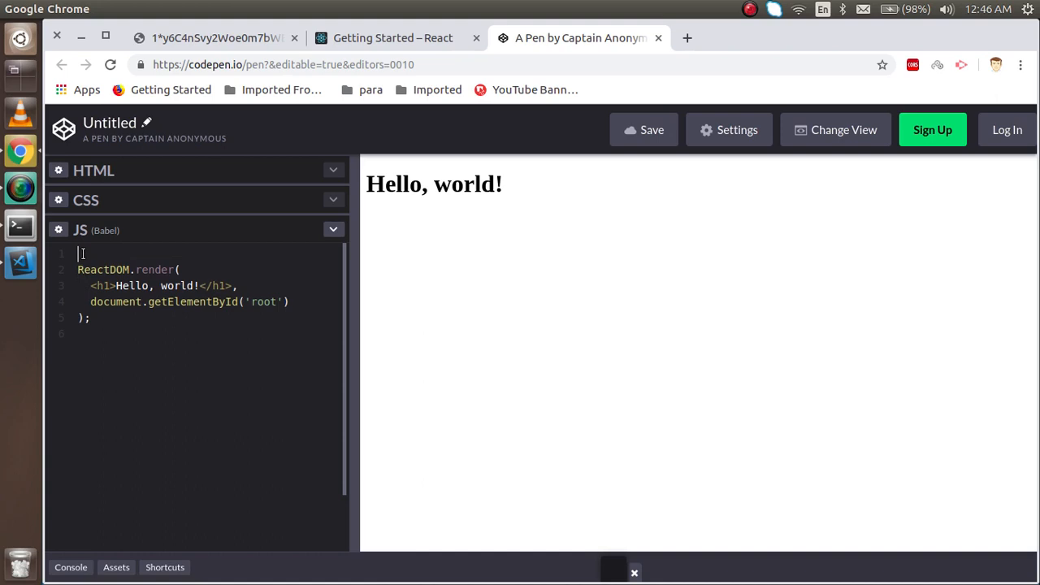
Write function () { return <h1></h1> } above ReactDOM.render and place the cursor inside the h1.
type("function")
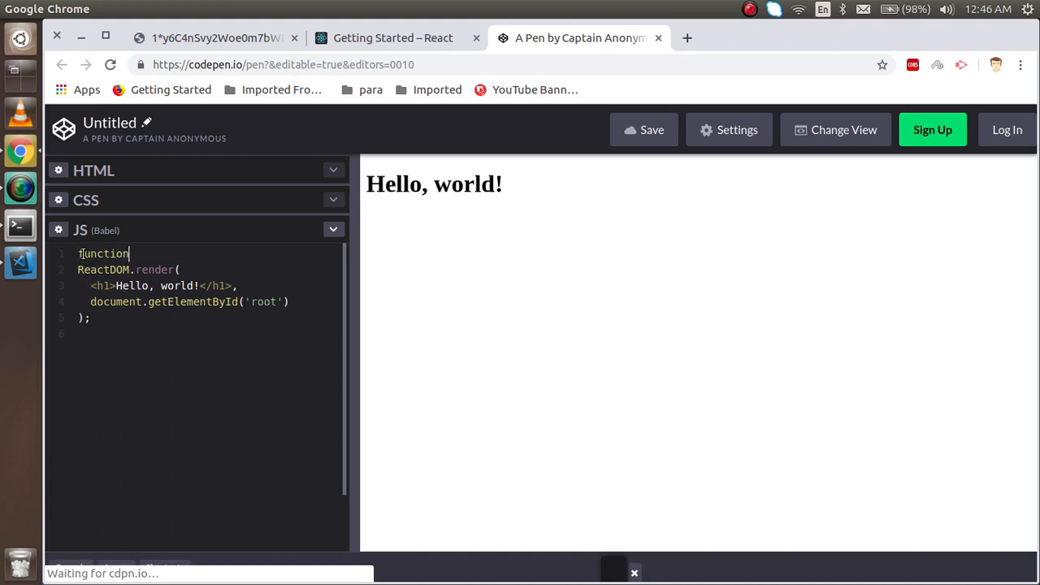
type("()")
type("r")
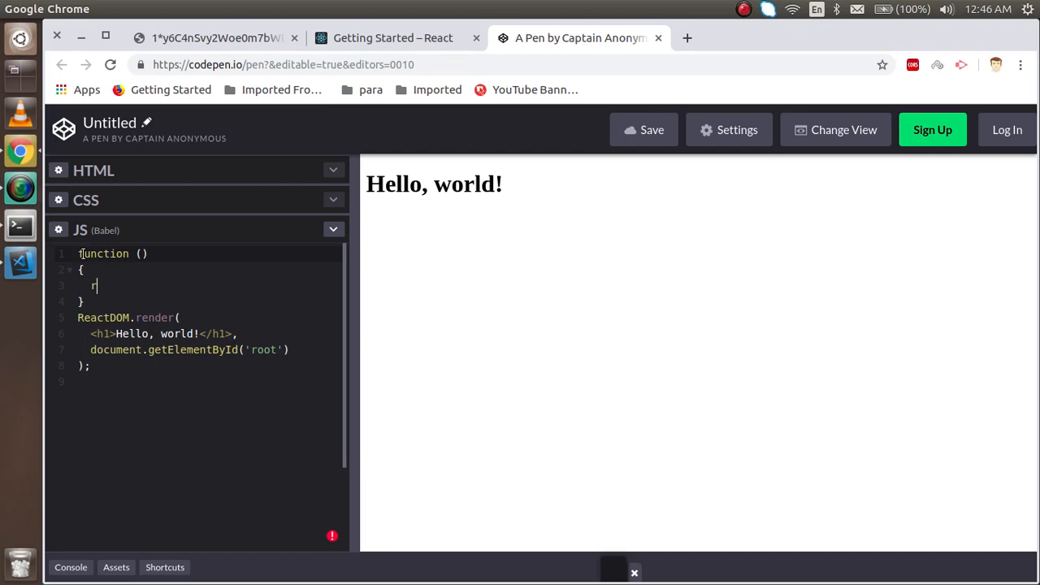
type("eturn")
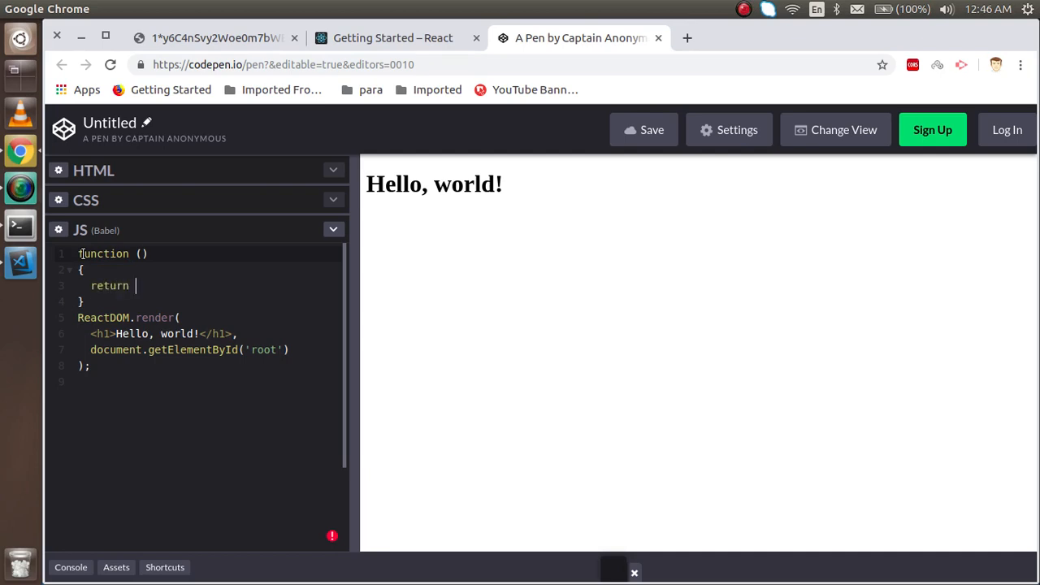
type("<h1")
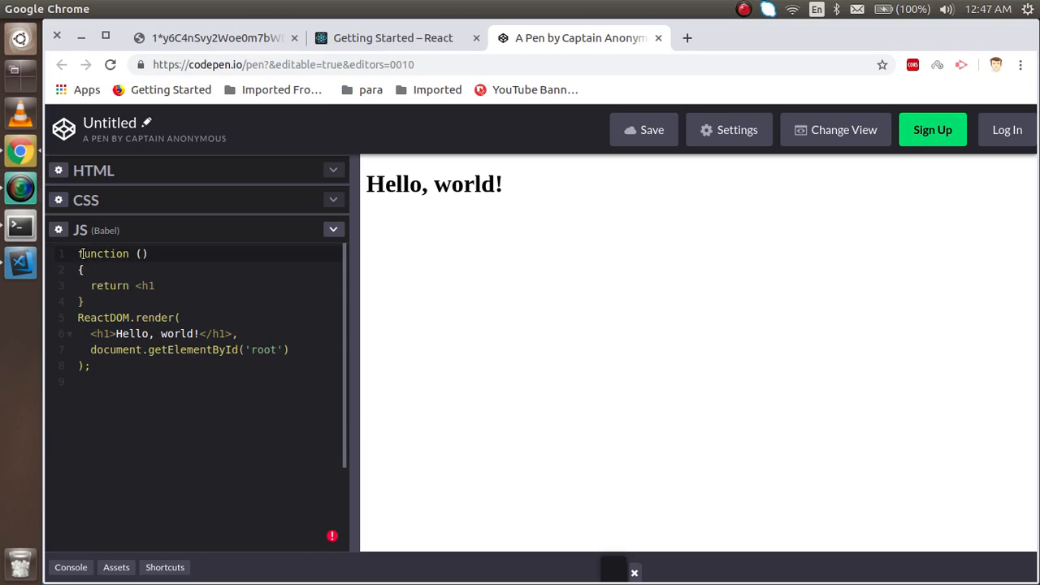
type("></h1>")
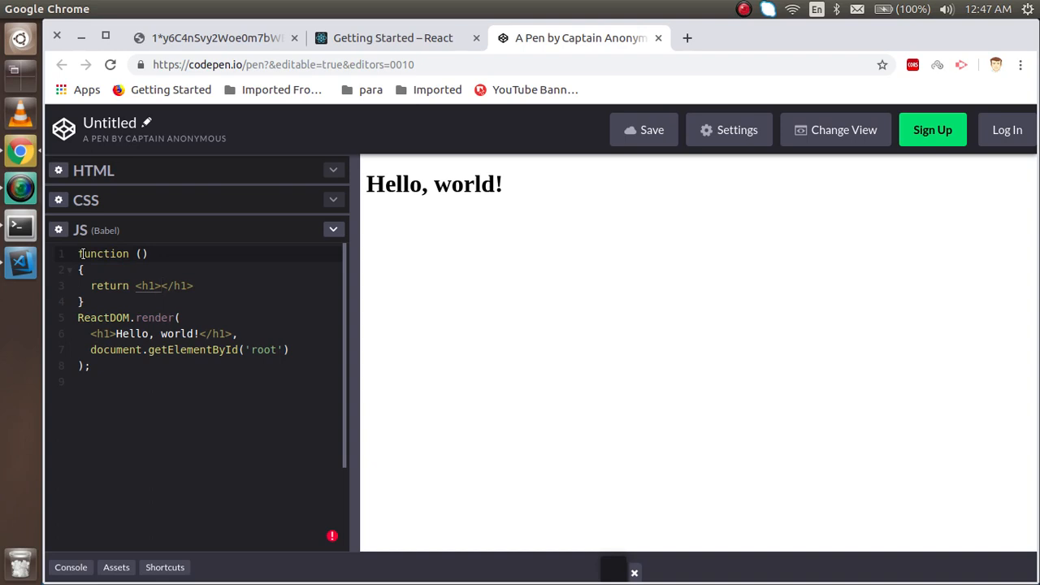
left_click(162, 286)
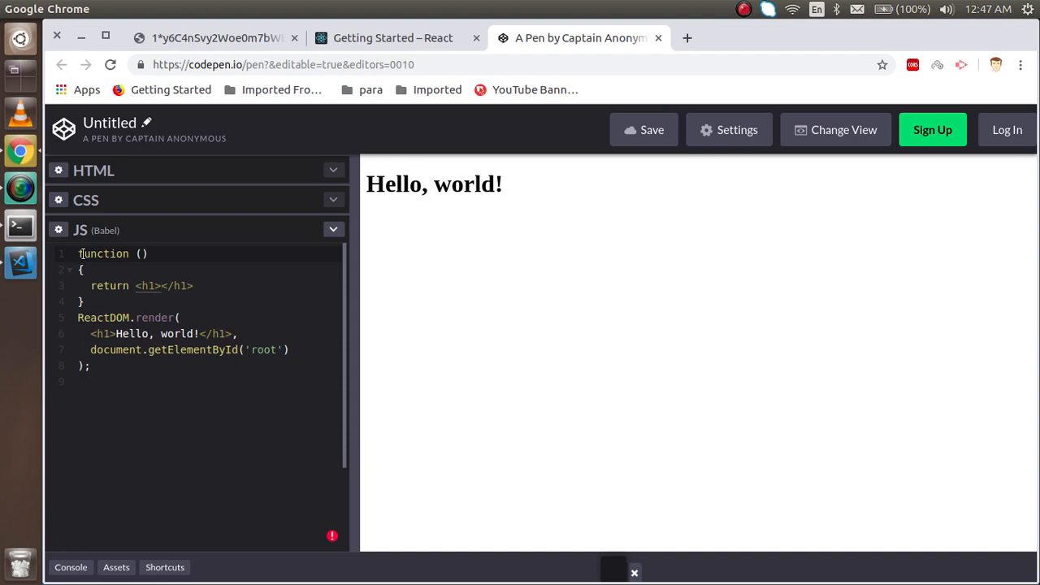
Fill the h1 with 'Hello React', name the function Welcome and select that name for reuse.
type("Hello")
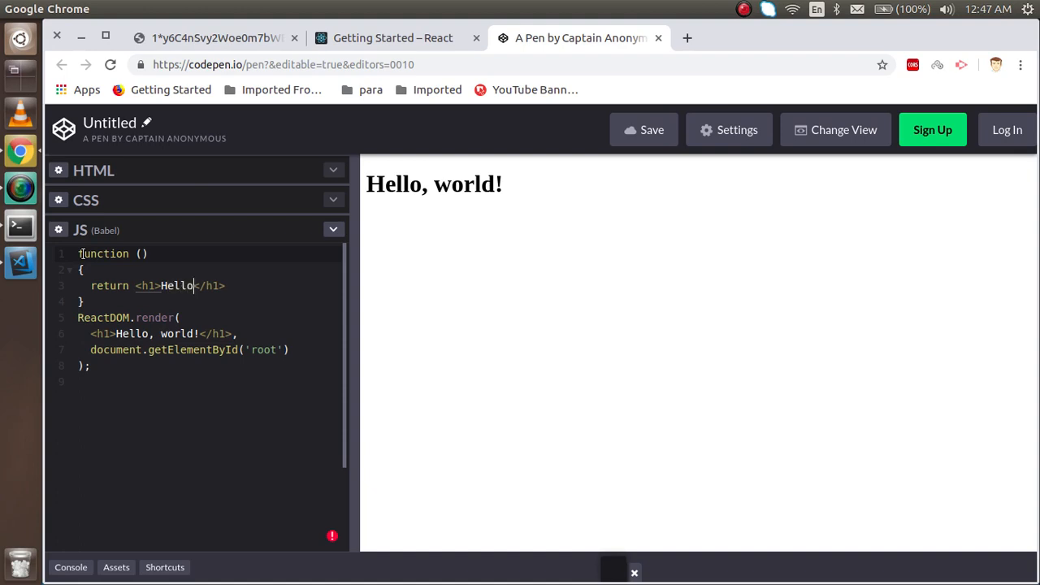
type("R")
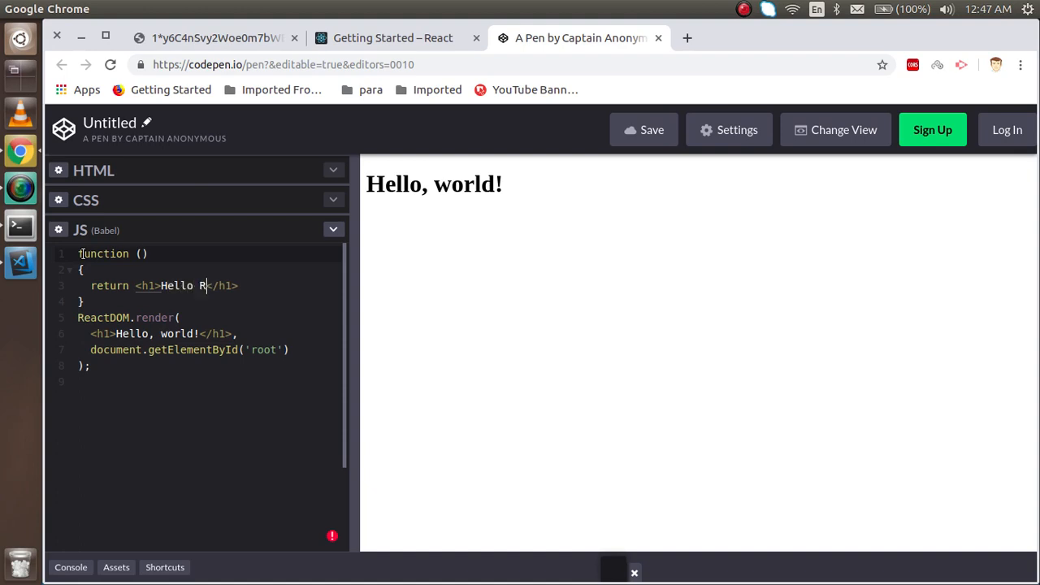
type("eact")
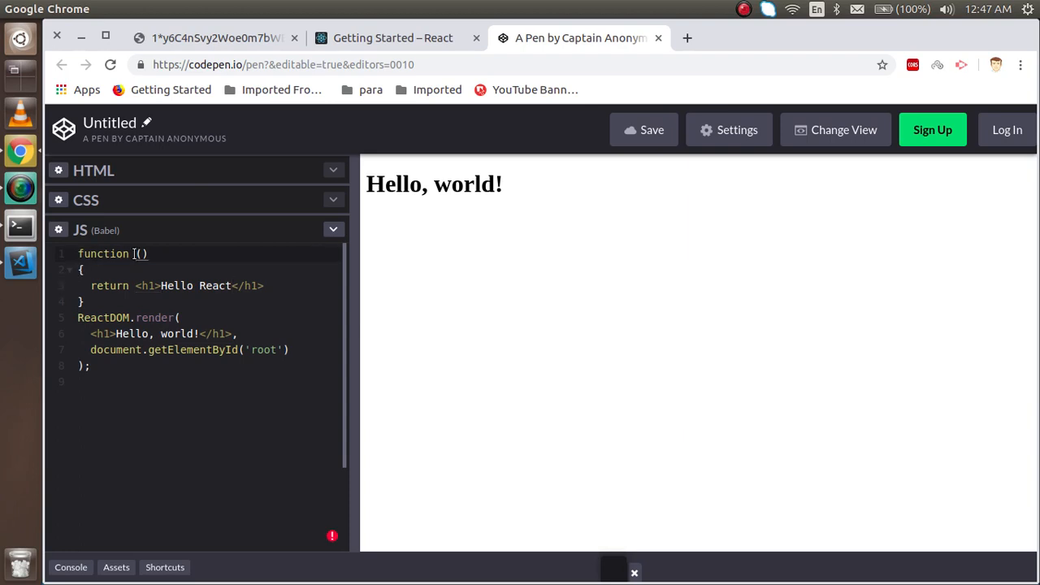
type("welcome")
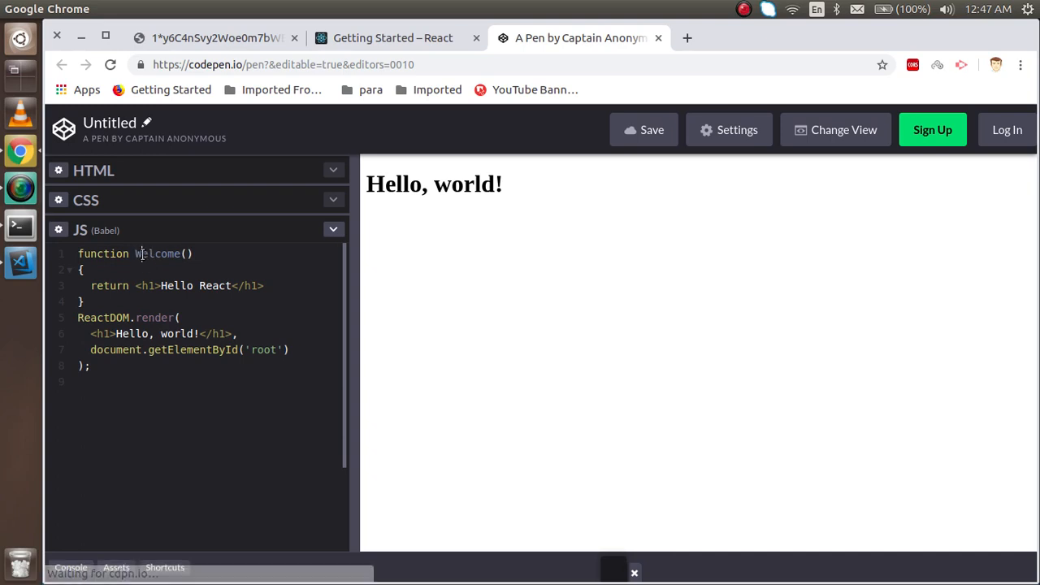
double_click(158, 253)
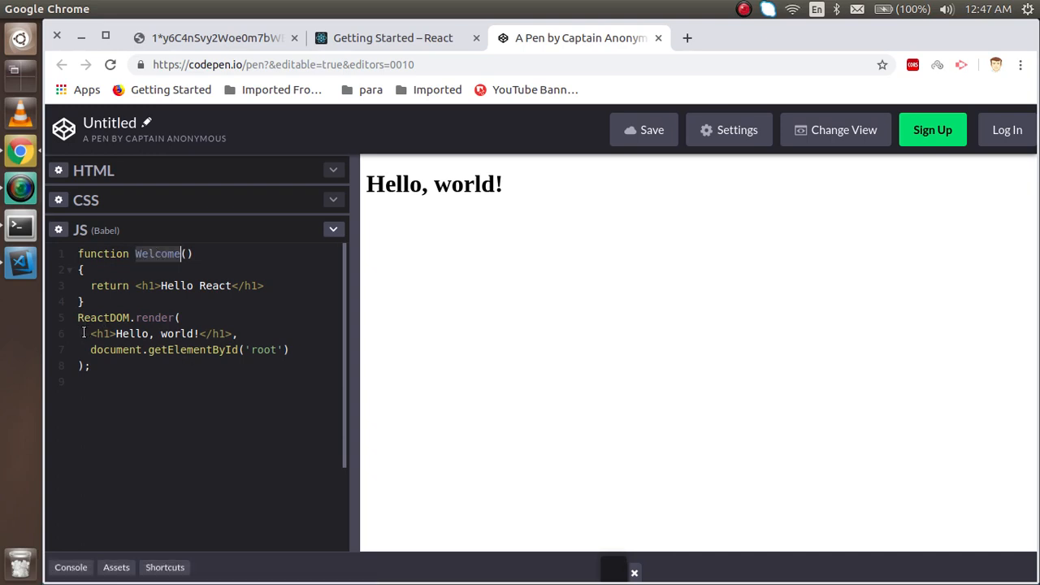
Comment out the Hello, world h1 with // and render <Welcome /> so the preview shows Hello React.
type("//")
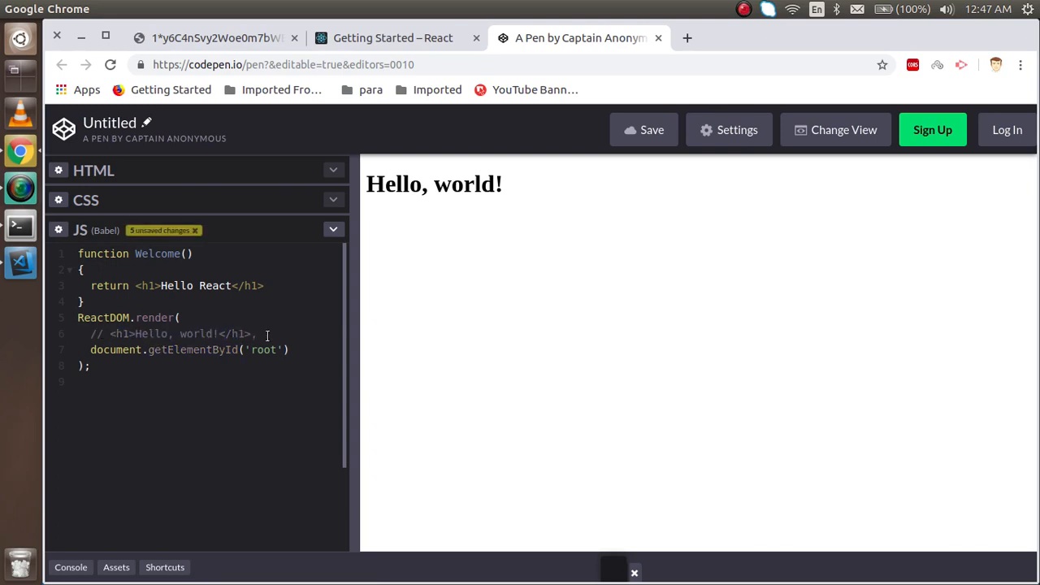
type("<Welcome")
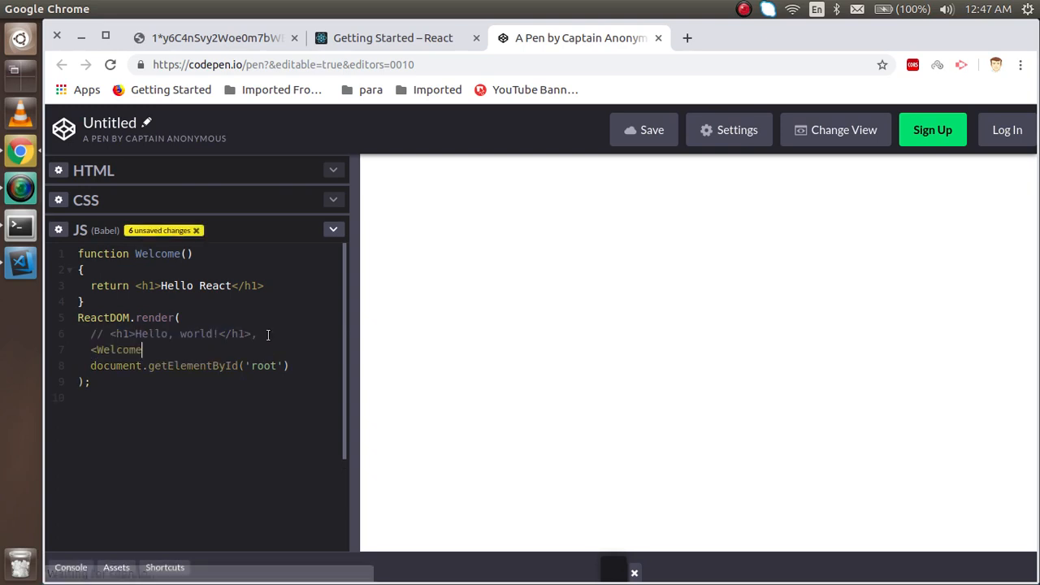
type("/>,")
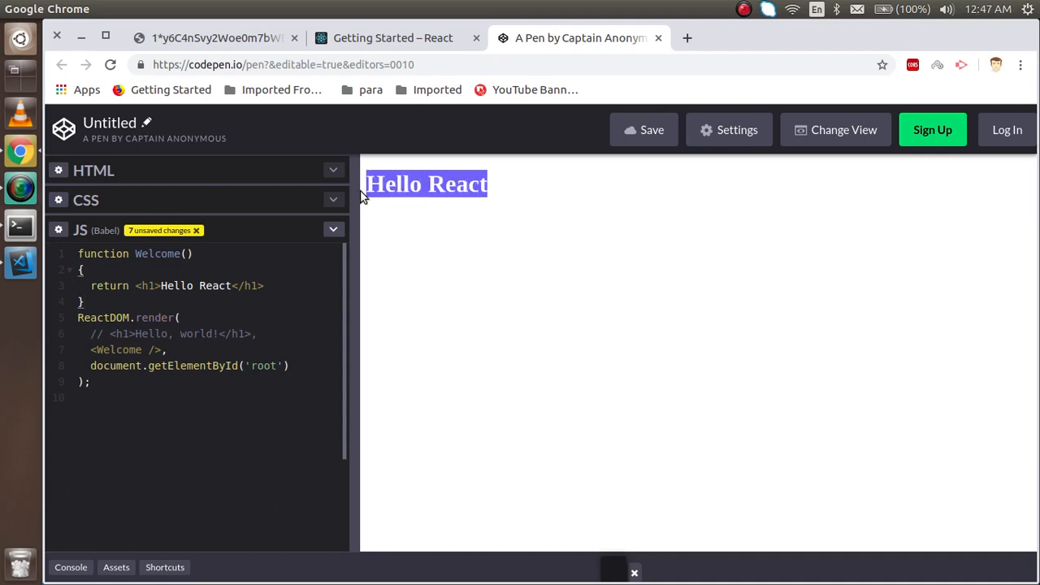
left_click(166, 349)
type(" {")
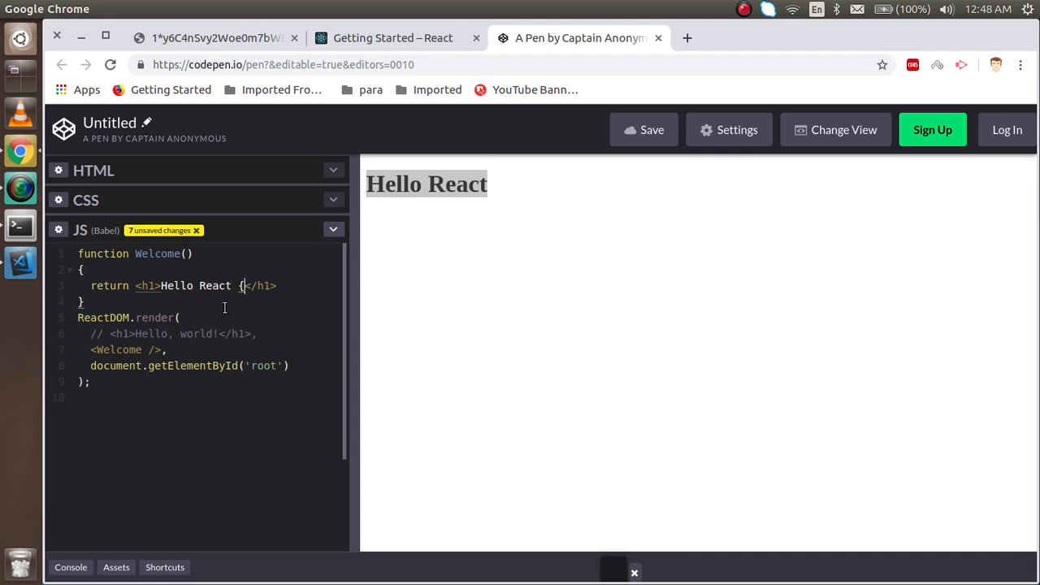
Add a {"hello"} expression after Hello React inside the Welcome h1.
type("}")
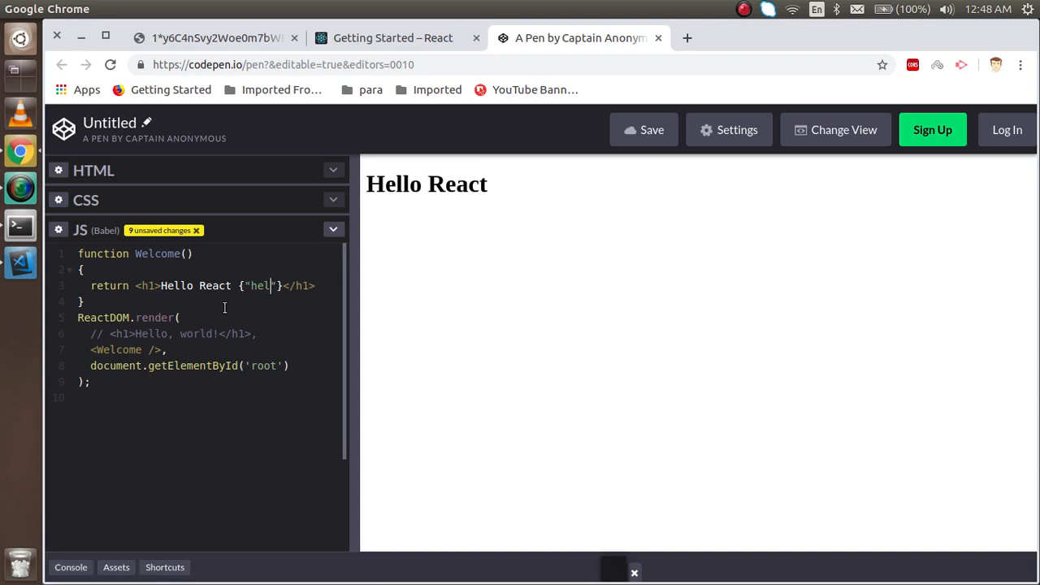
type("lo")
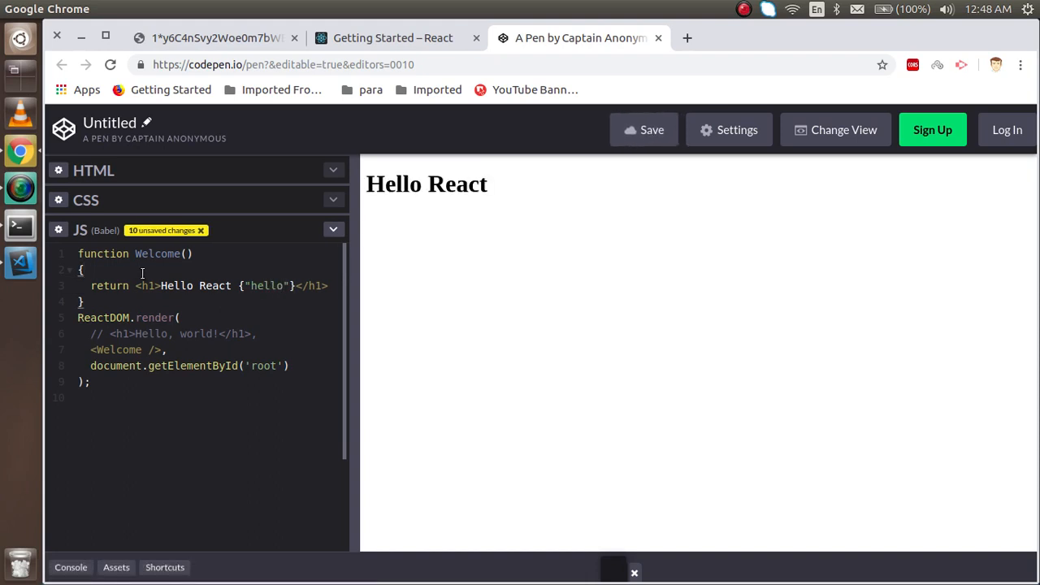